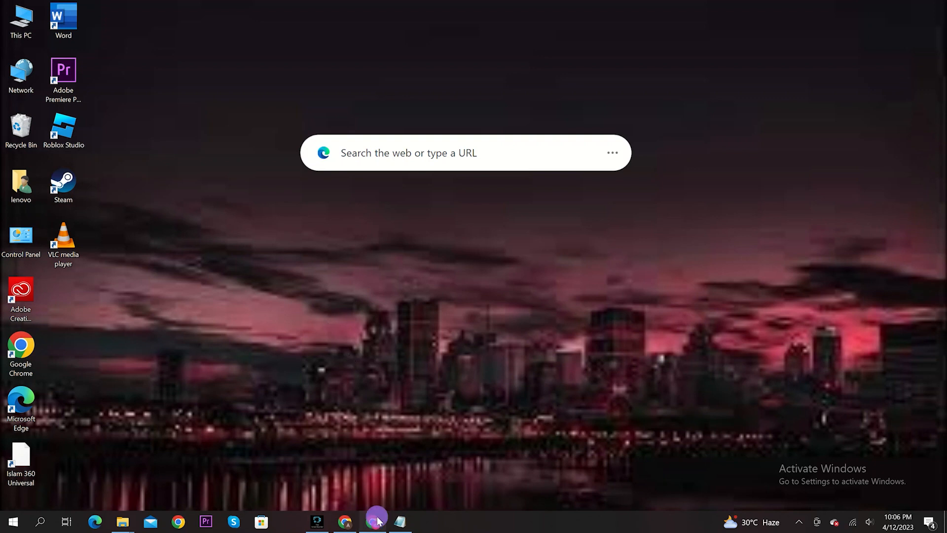
Bring the signed-in roblox.com/home page into view in Chrome
{"action": "left_click", "coordinate": [374, 520]}
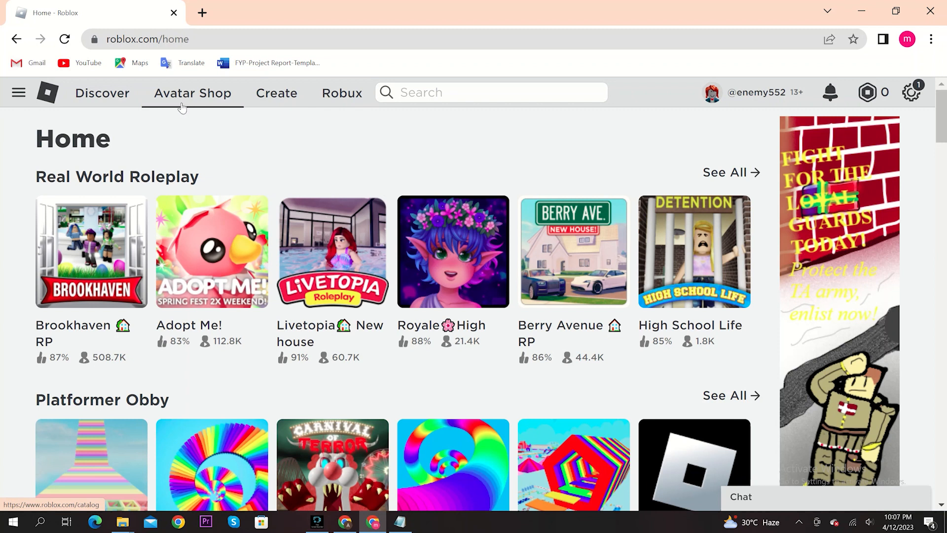
{"action": "mouse_move", "coordinate": [53, 459]}
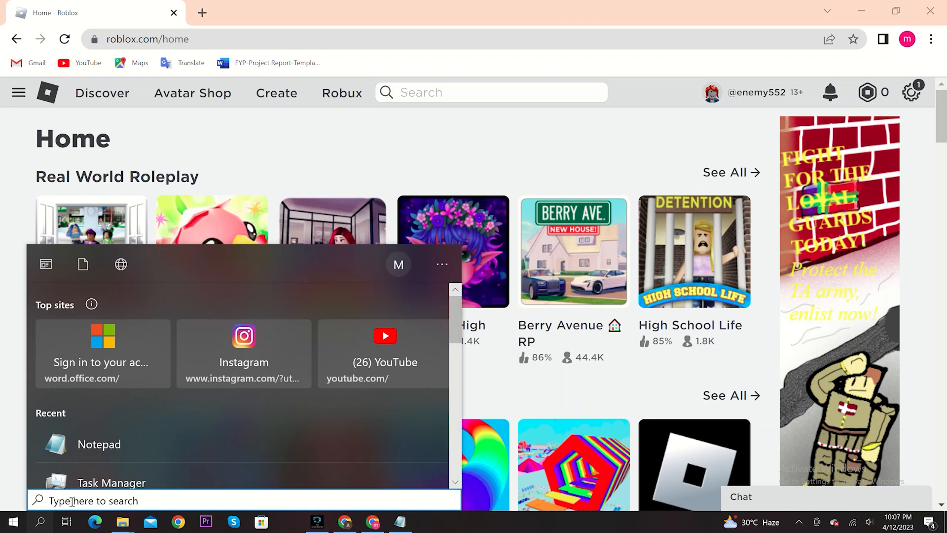
Search 'Task Manager' from Start and launch it beside the Notepad FPS note
{"action": "type", "text": "Task Manager"}
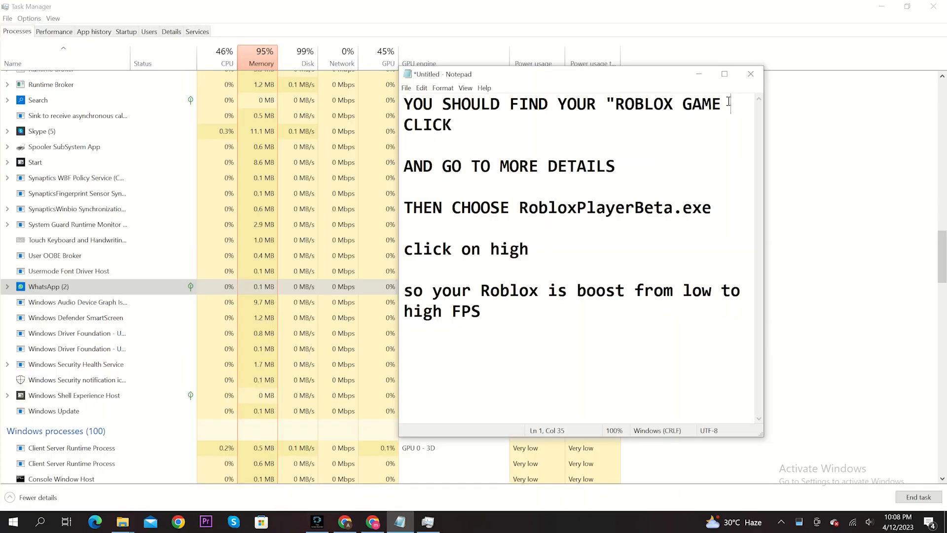
{"action": "double_click", "coordinate": [700, 104]}
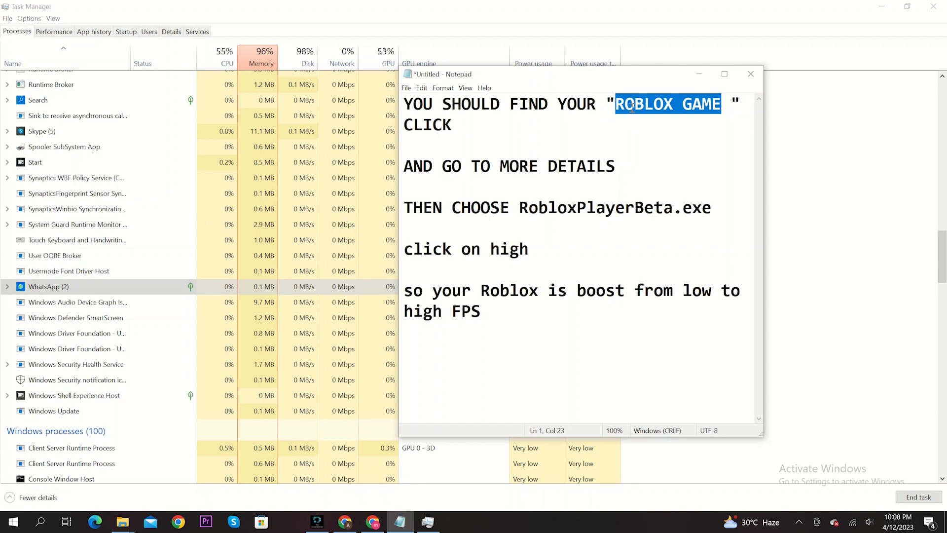
{"action": "double_click", "coordinate": [426, 125]}
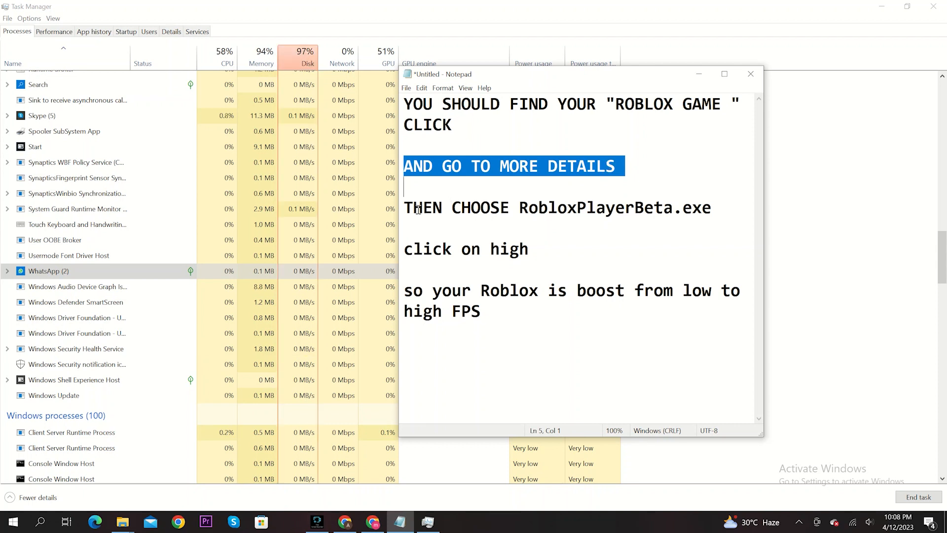
{"action": "double_click", "coordinate": [613, 207]}
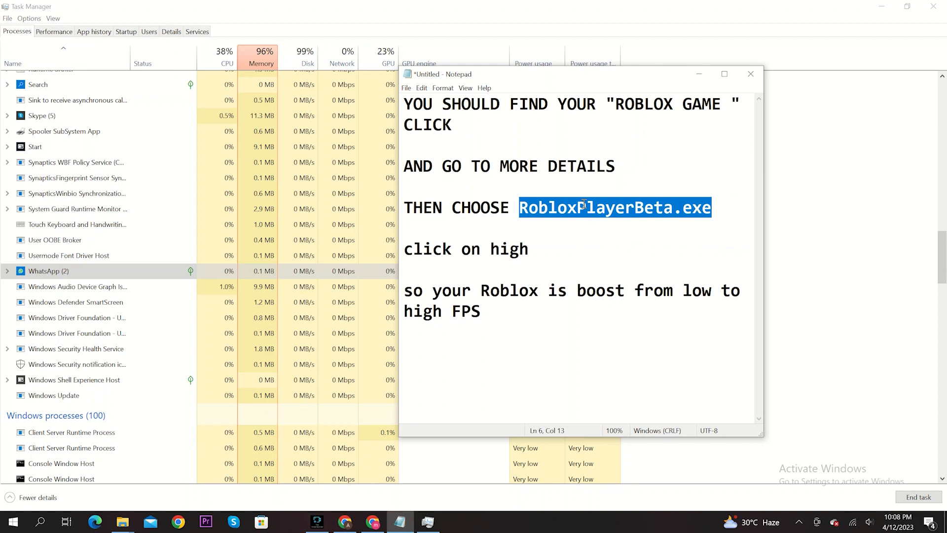
{"action": "left_click", "coordinate": [581, 206]}
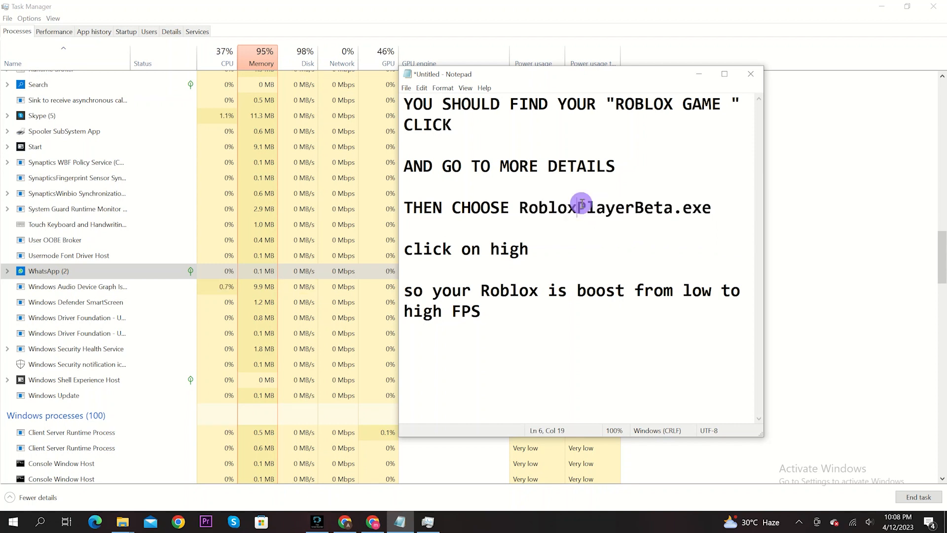